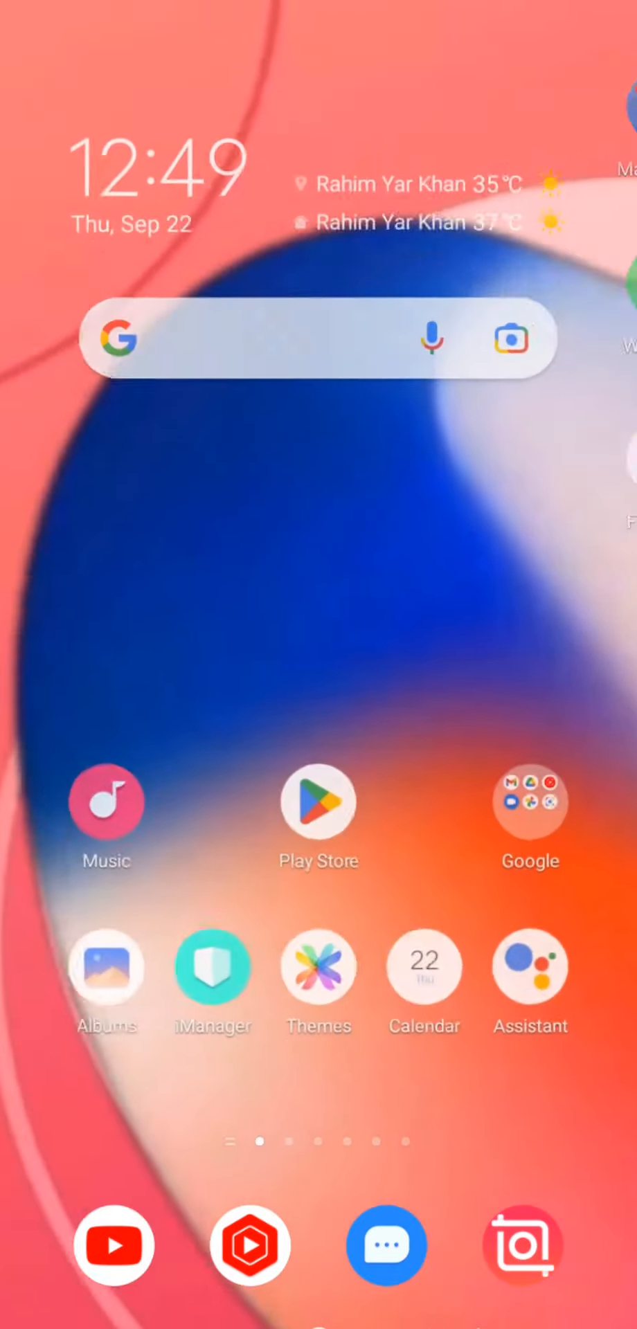
Step: Swipe the home screen left to the second page showing WhatsApp, Chrome, Camera and Spotify
scroll("left", 3)
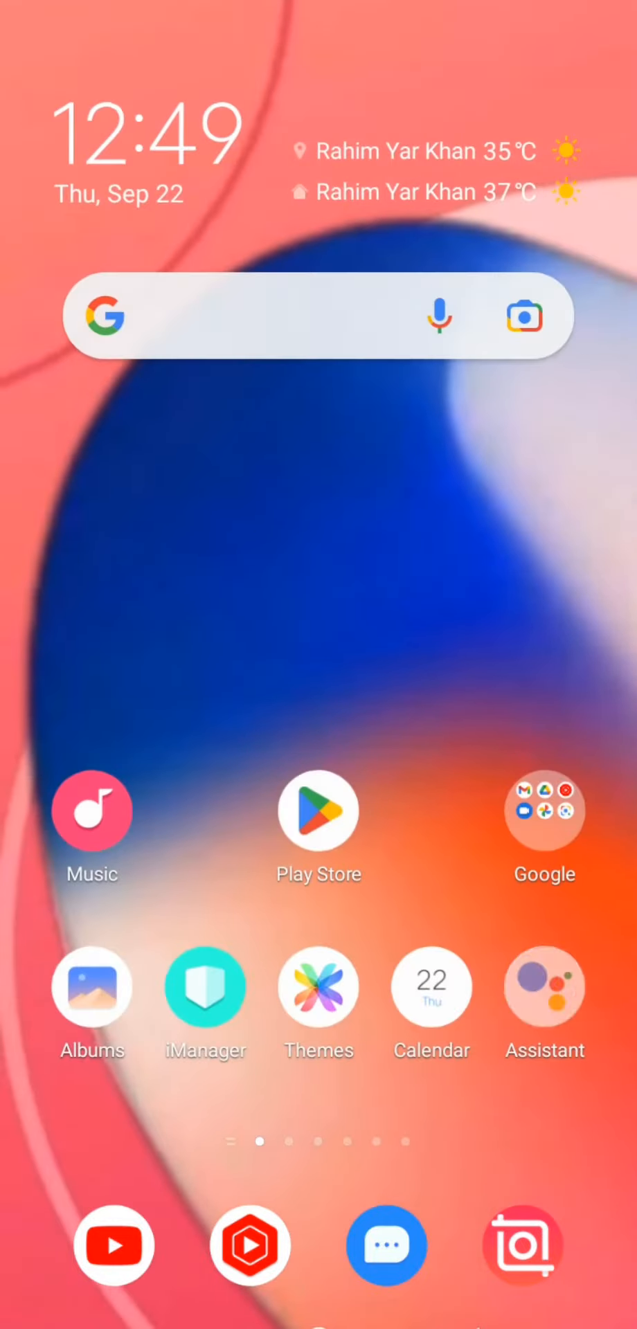
scroll("left", 3)
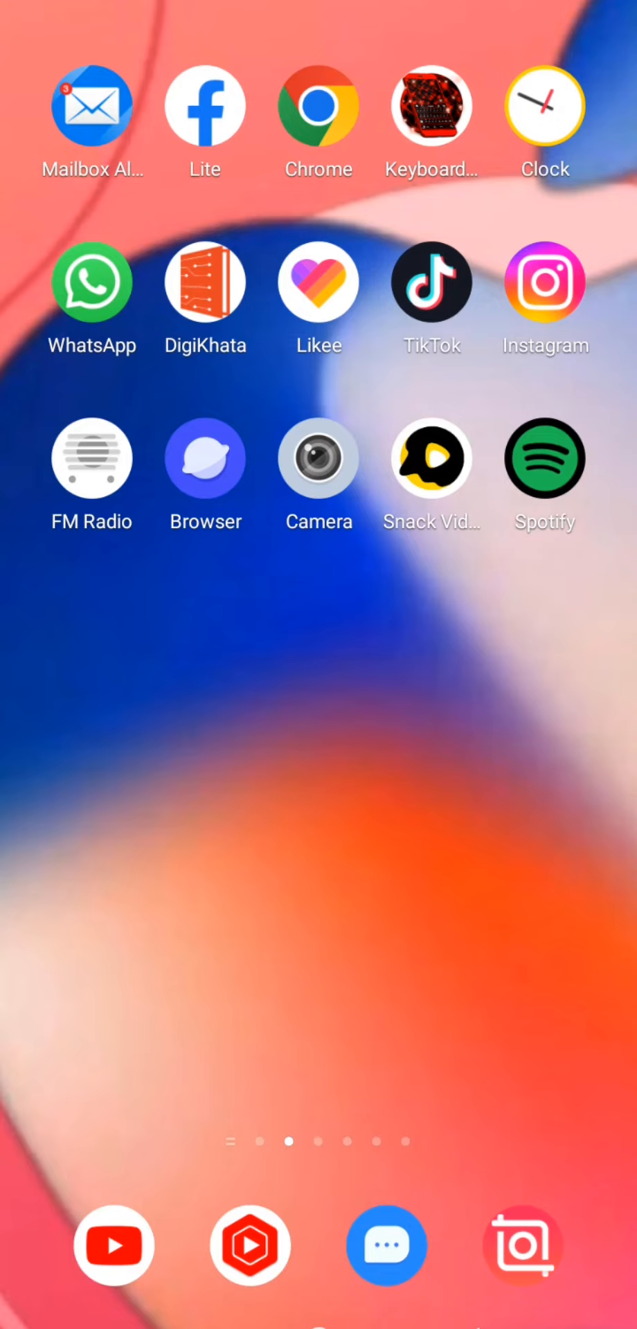
left_click(205, 108)
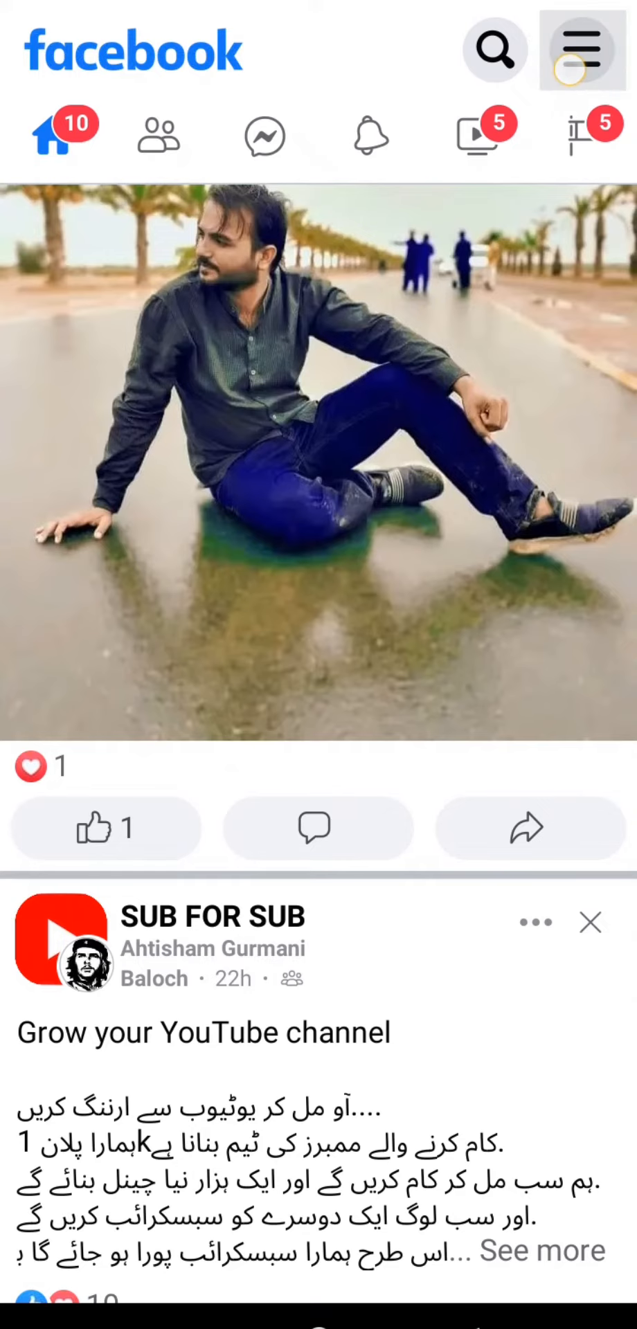
left_click(582, 50)
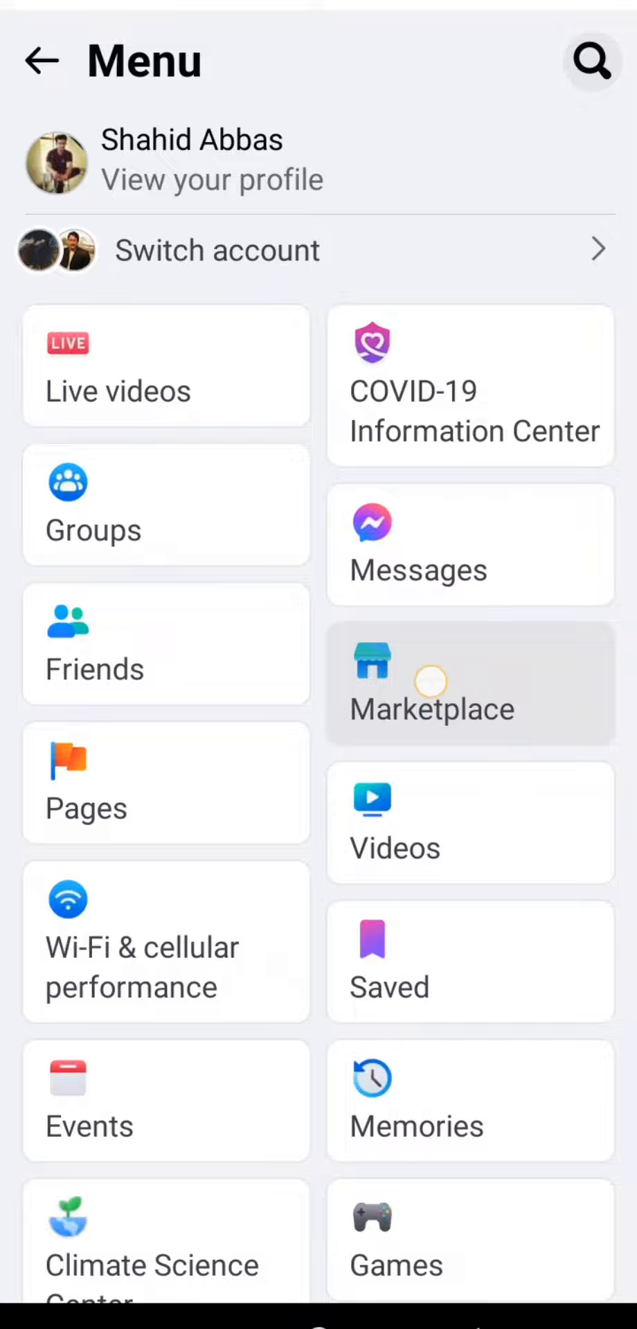
left_click(431, 682)
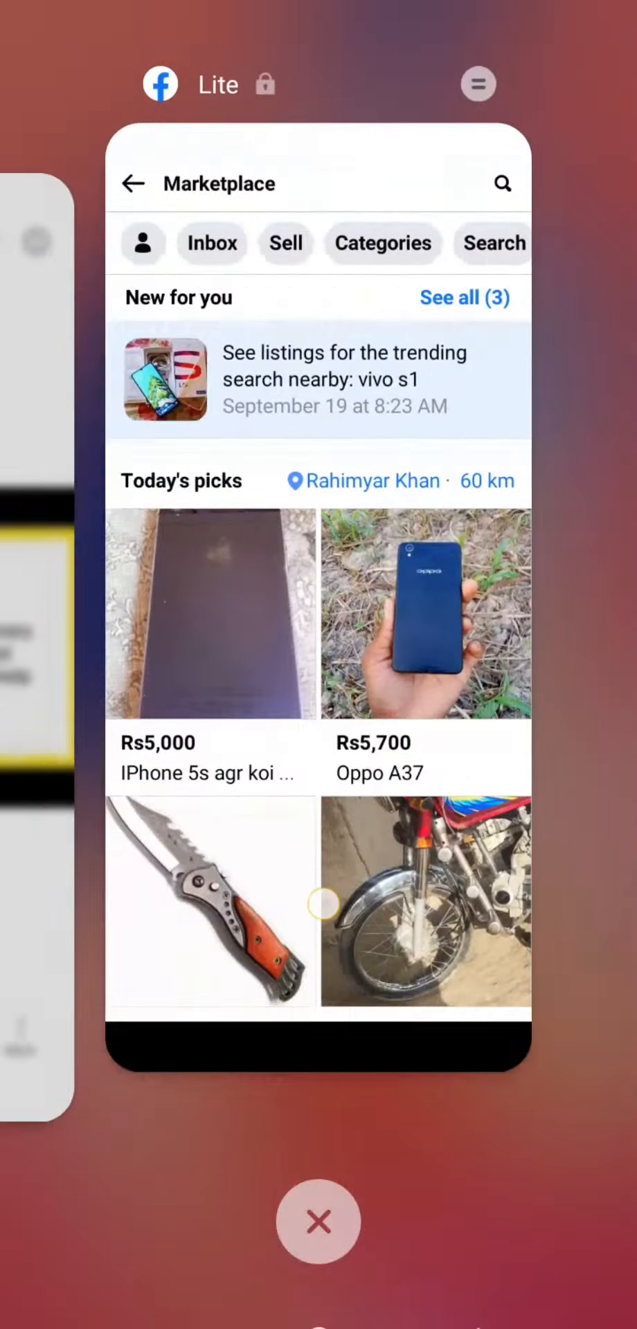
left_click(319, 1222)
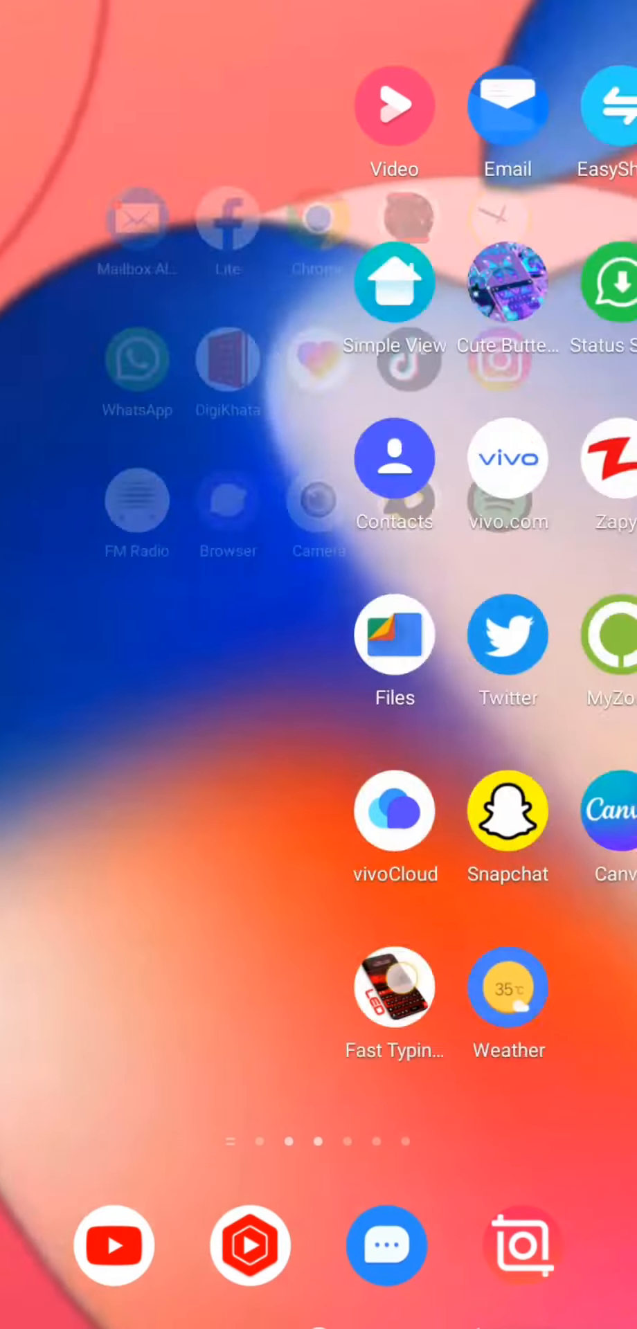
scroll("left", 3)
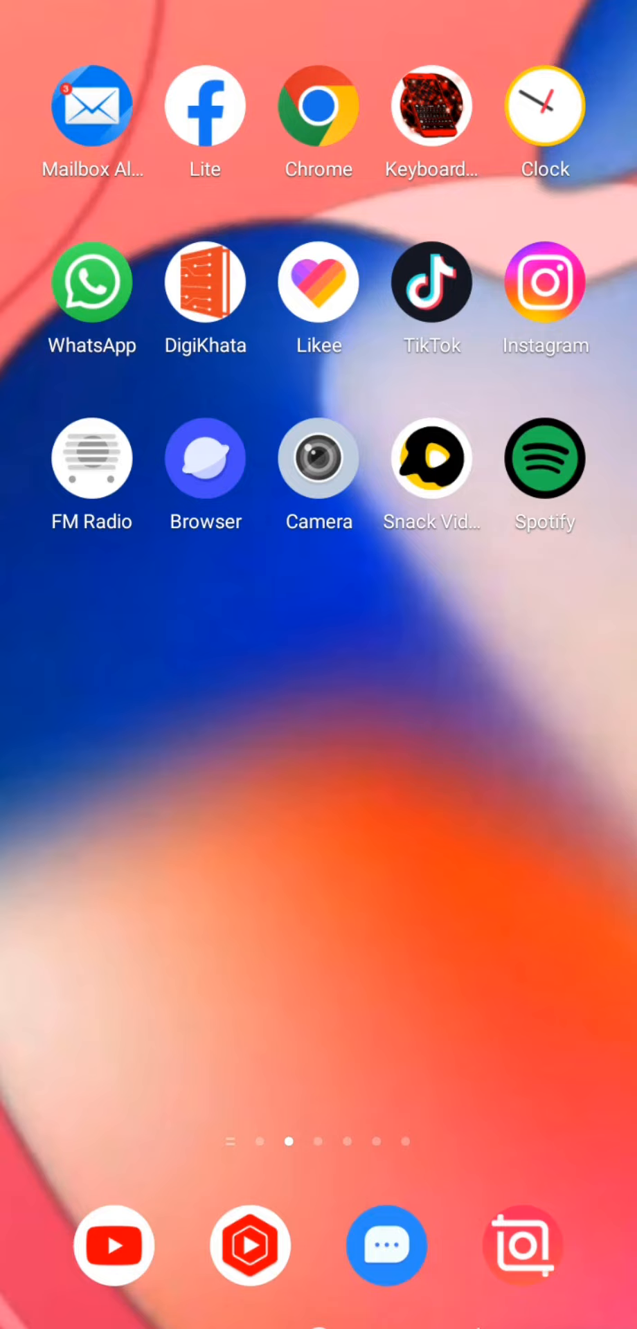
Step: Relaunch Facebook Lite and reach Report a problem under Help & support in the menu
left_click(205, 105)
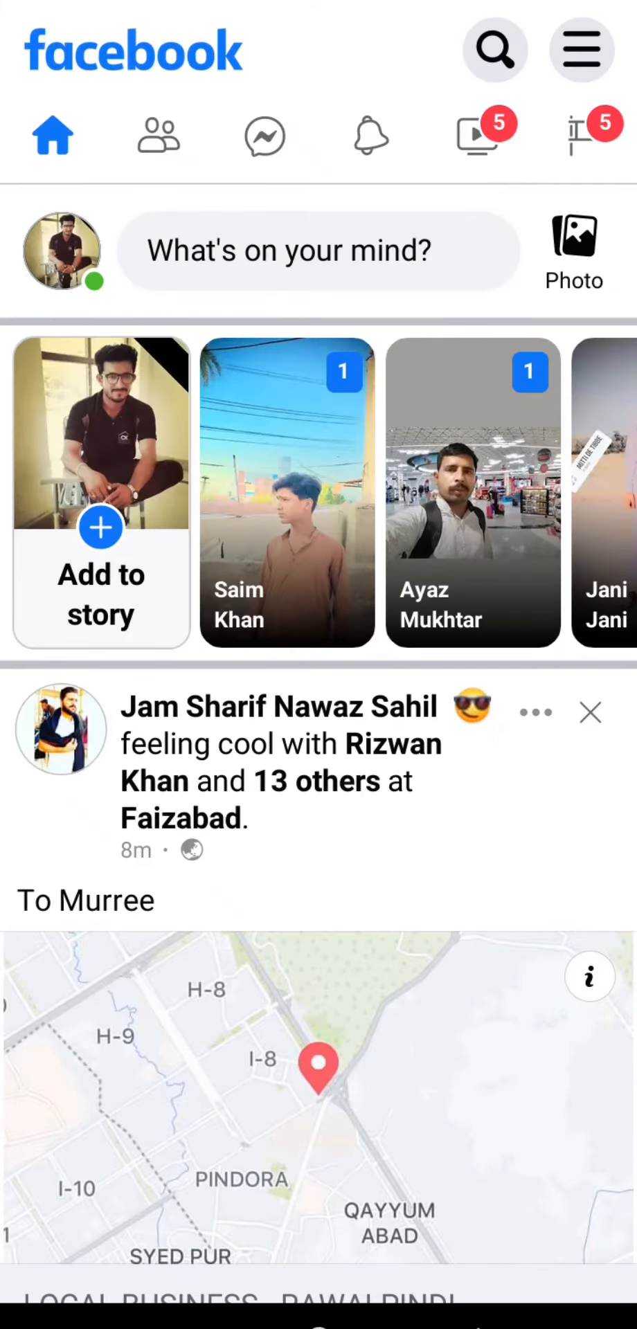
left_click(581, 50)
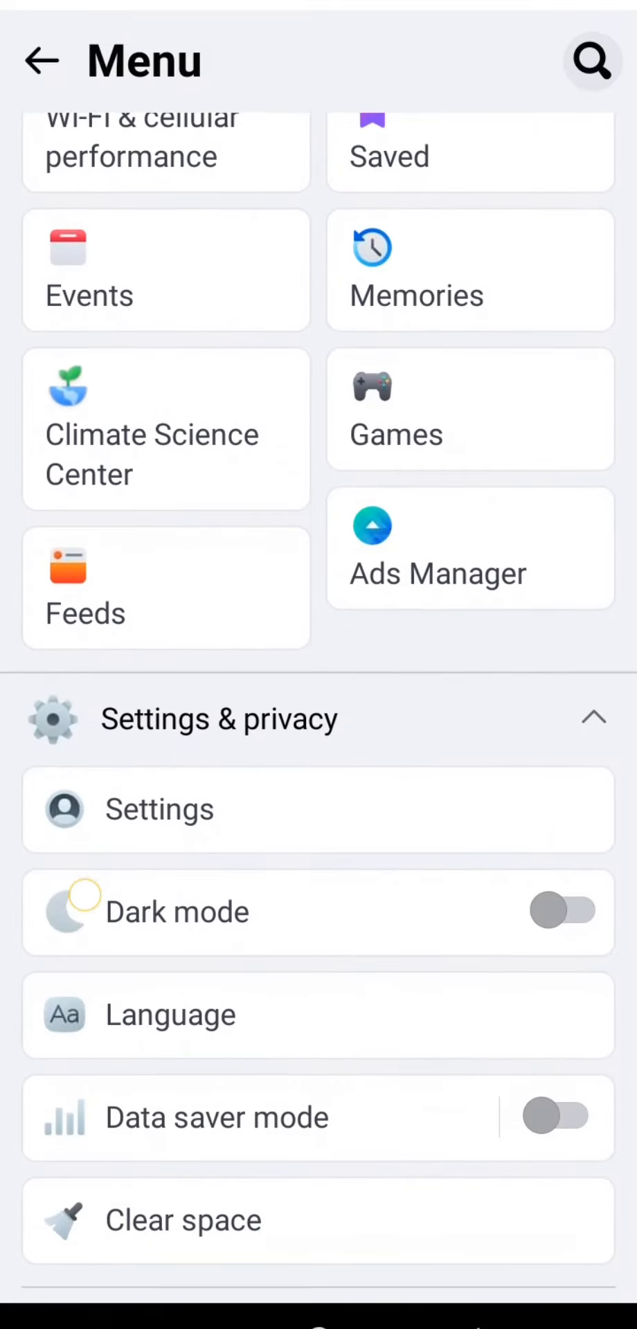
scroll("down", 3)
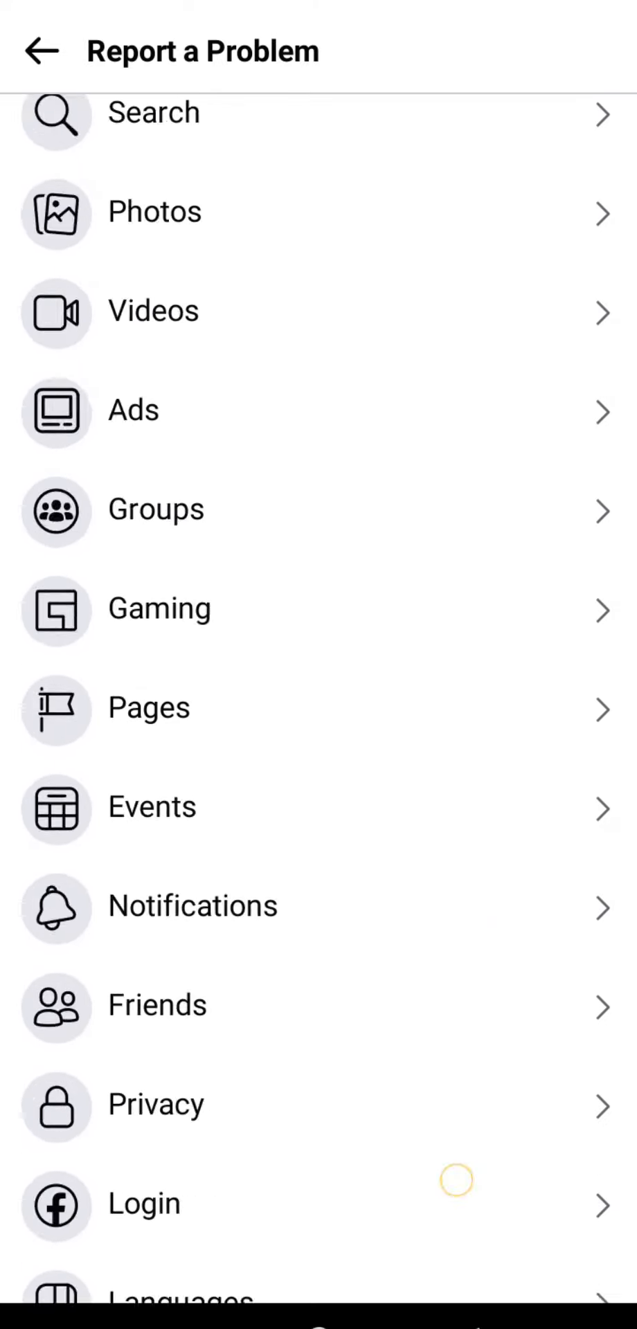
Step: Choose Marketplace from the report list and focus its empty 'Type an explanation…' field
scroll("up", 3)
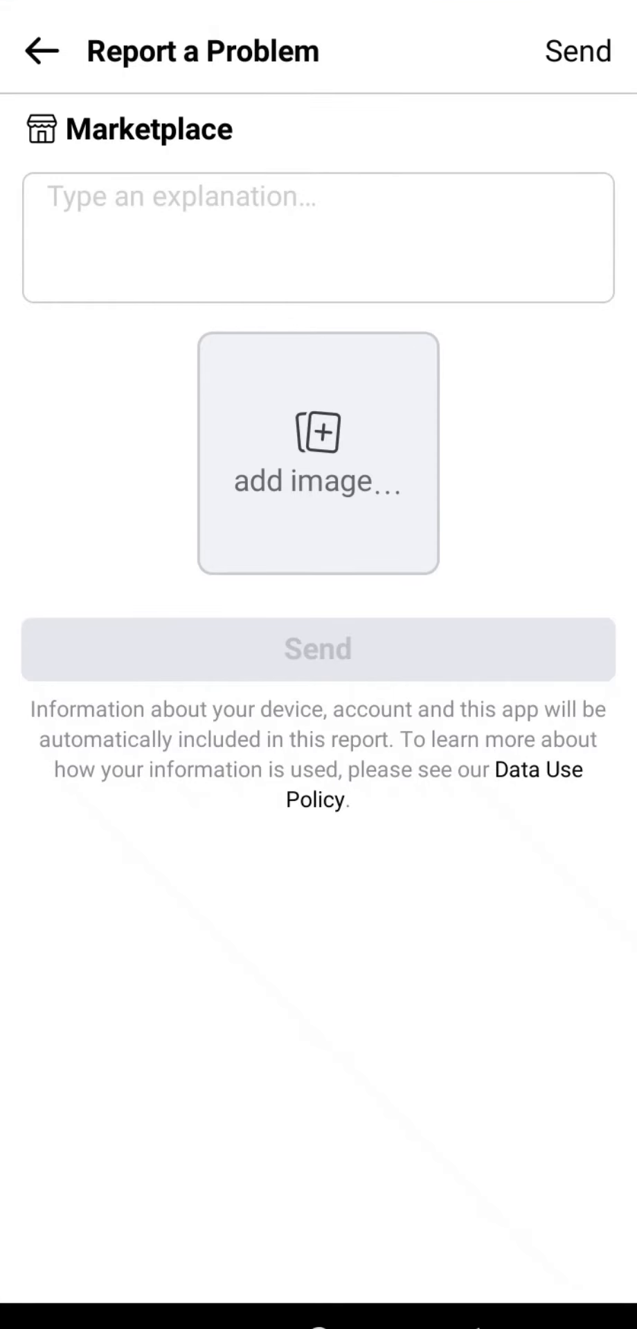
left_click(318, 236)
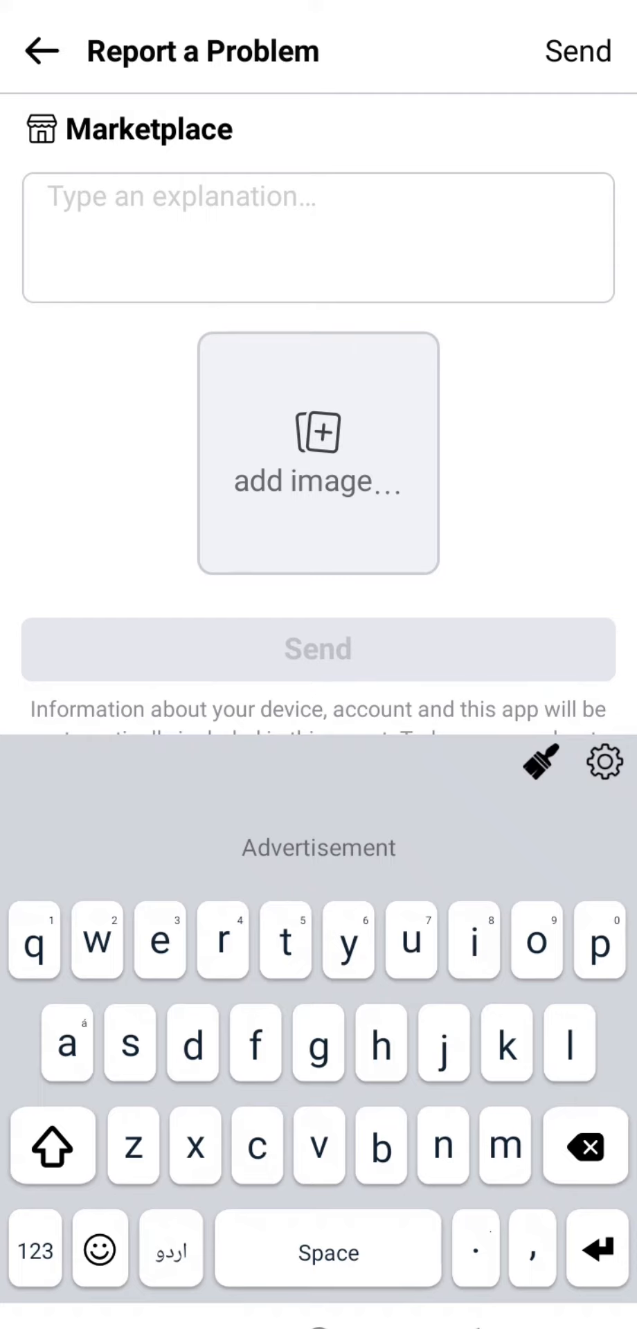
Step: Write 'me face market limit seach problem in facebook iam permanent user of facebook plz fix', ending corrected to 's.'
type("me face market limit seach problem in facebook iam permanent user of facebook plz fix my problem thankx..")
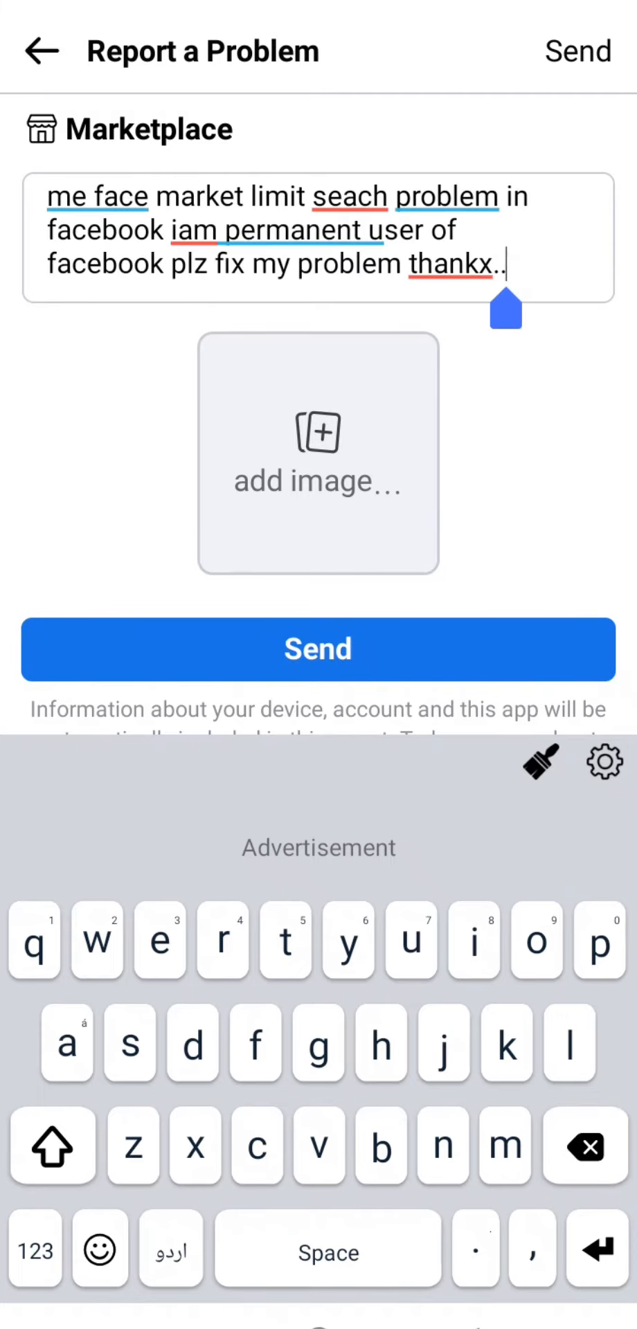
left_click(583, 1147)
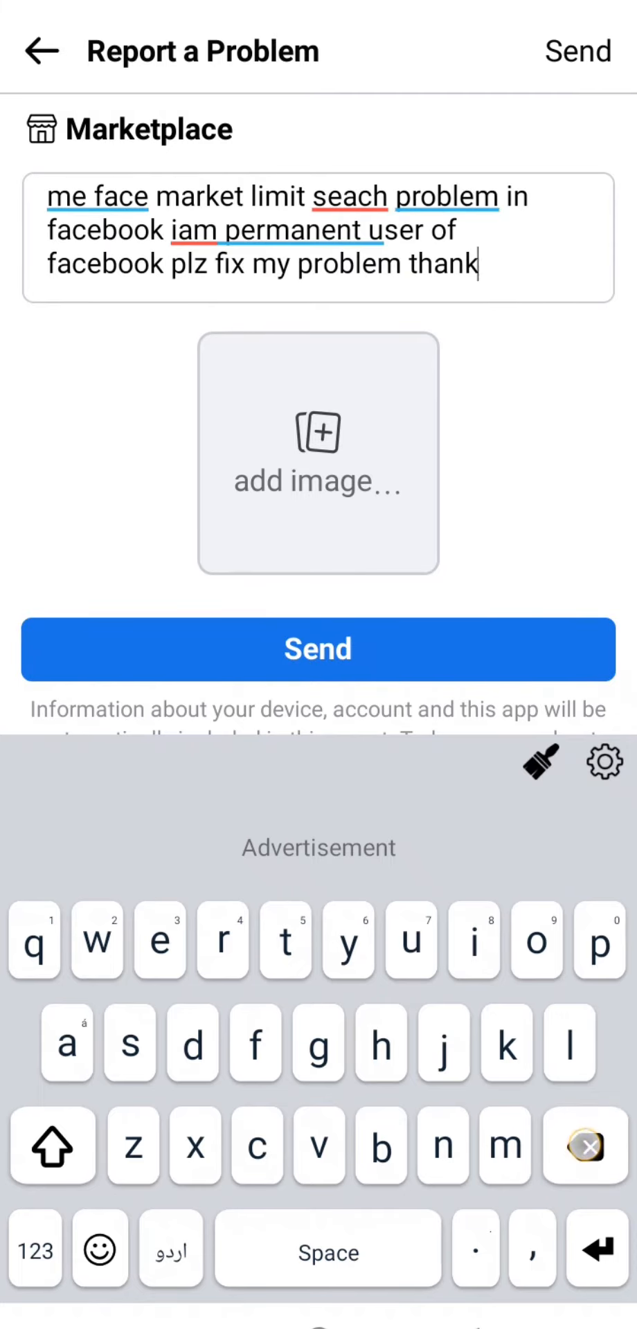
type("s..")
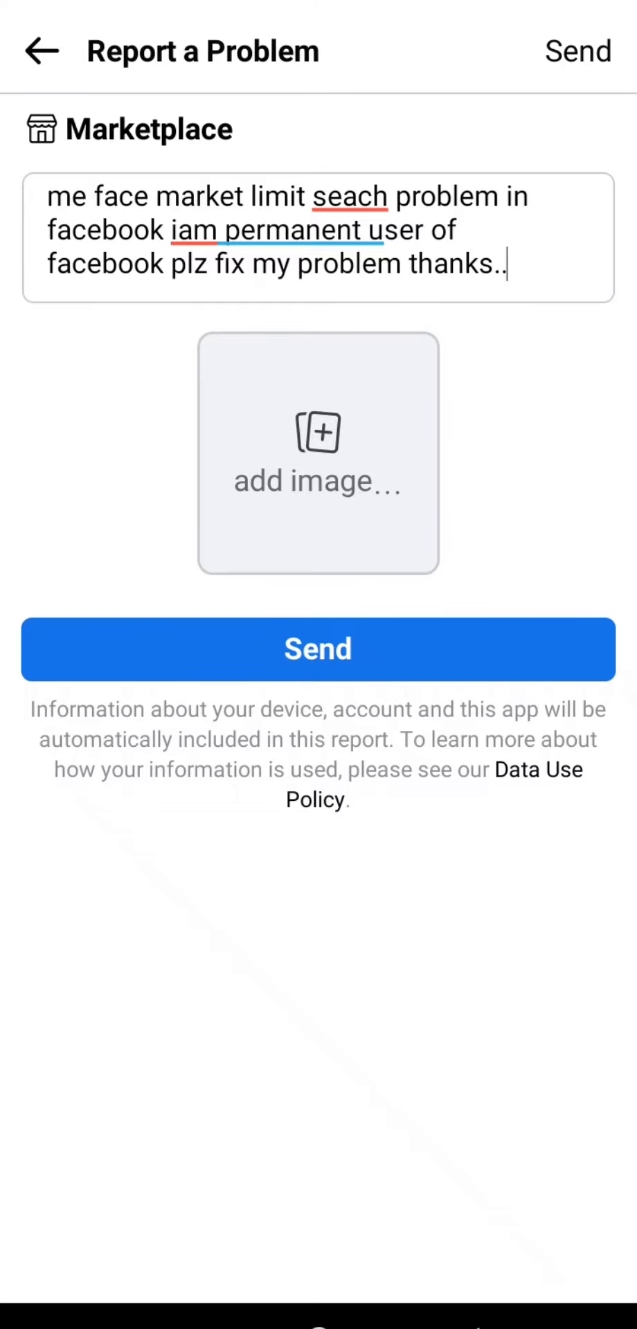
Step: Start attaching a screenshot via 'add image…' and choose Albums in the picker chooser
left_click(319, 650)
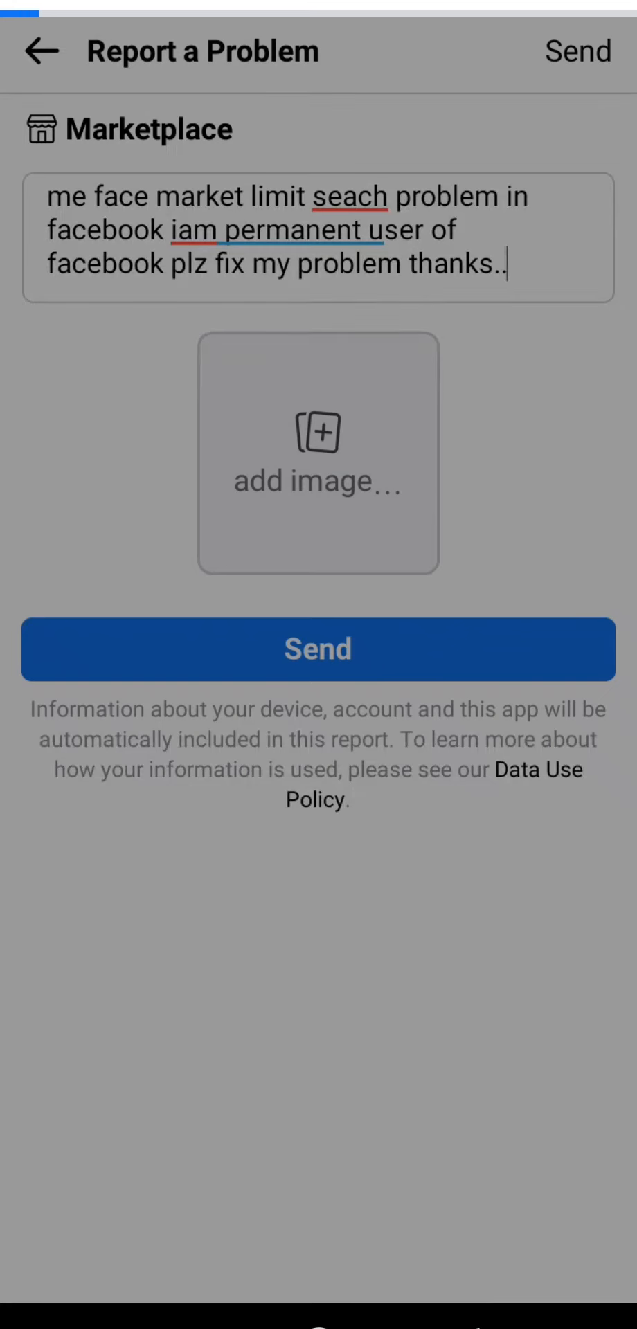
left_click(318, 454)
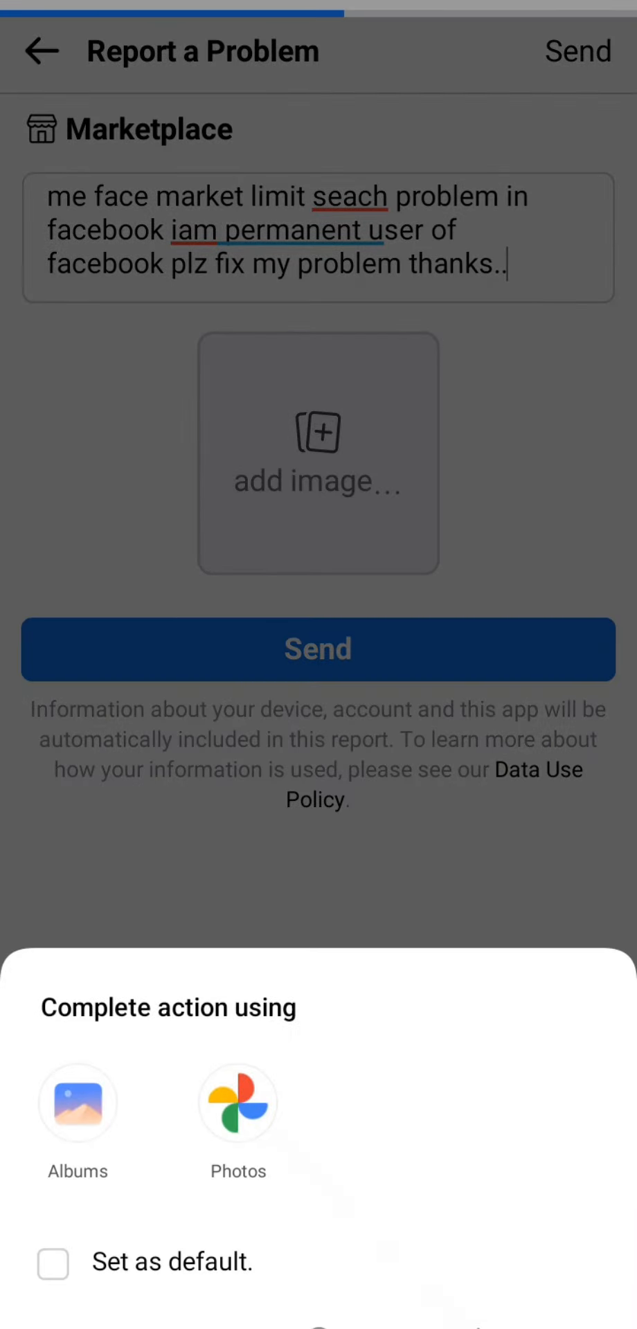
left_click(77, 1104)
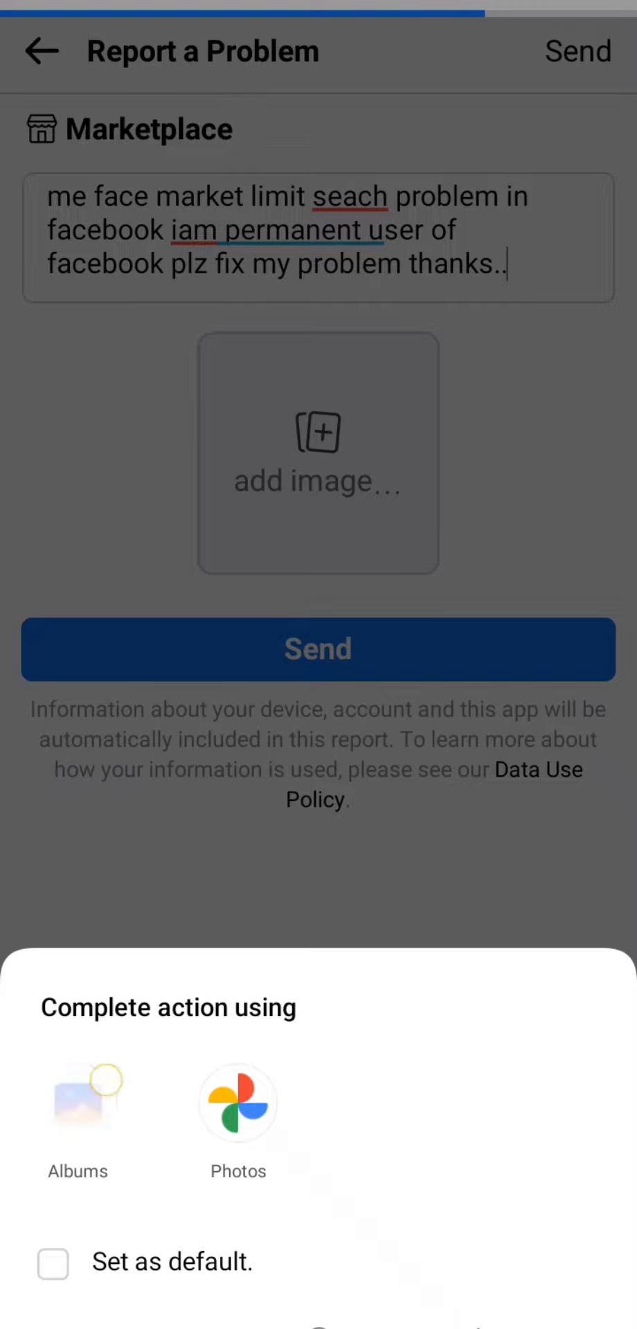